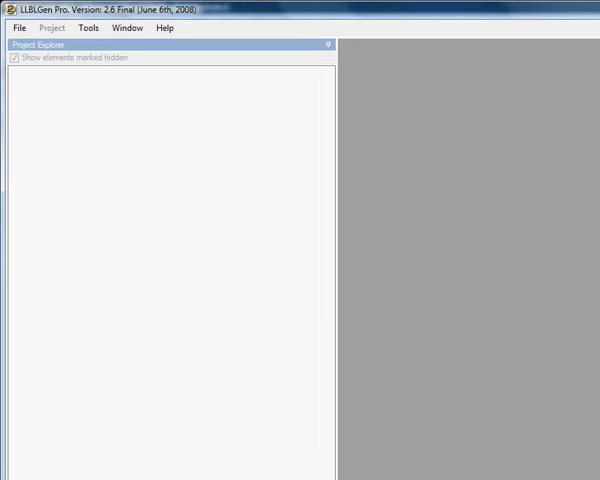
- Start new LLBLGen project BVDAL, creator Mark, located in C:\CM3WorkingFolder\LLBLGen
left_click(18, 27)
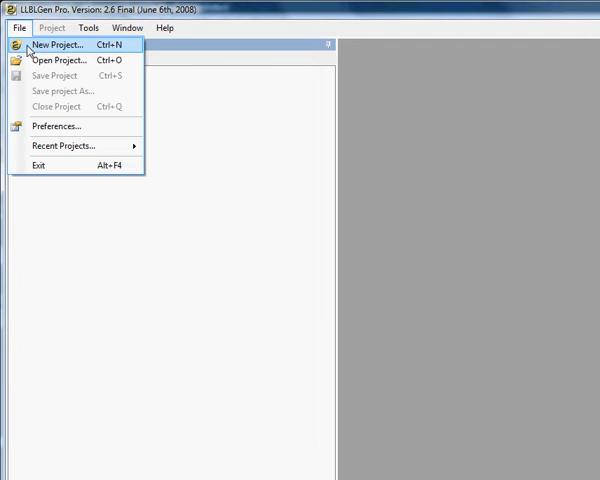
left_click(55, 44)
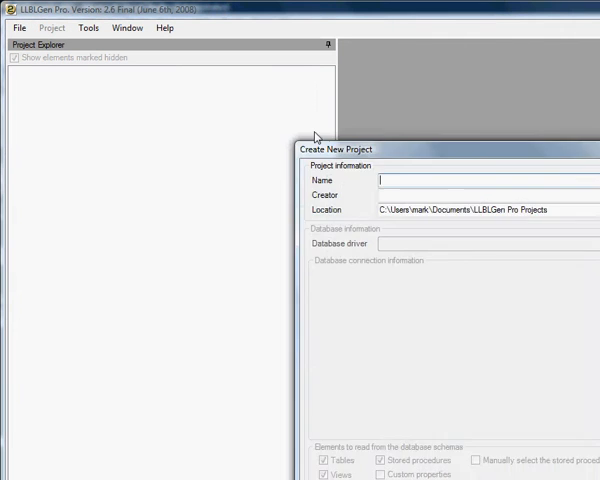
type("BCV")
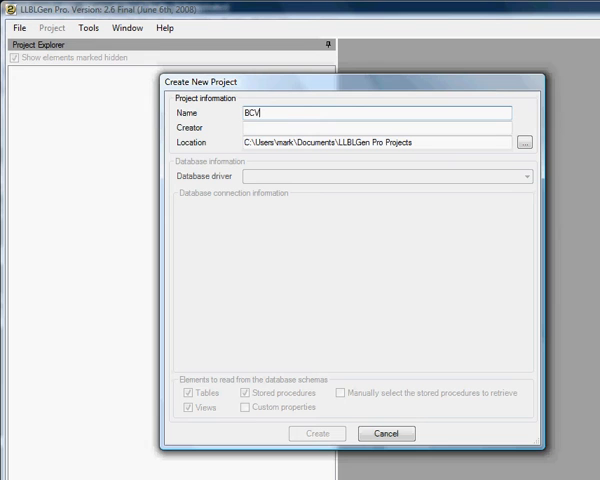
type("BVD")
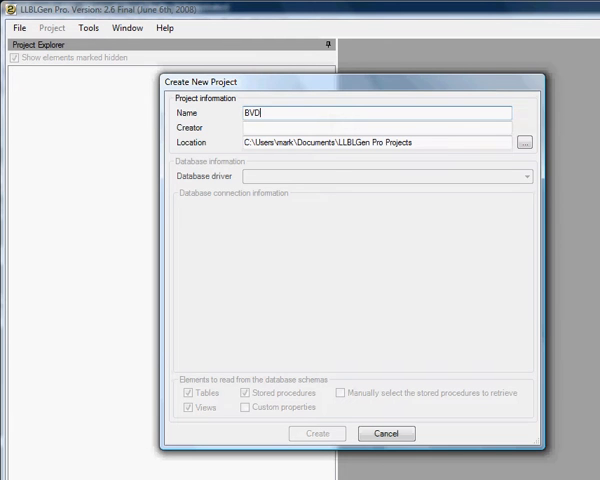
type("Mark Perry")
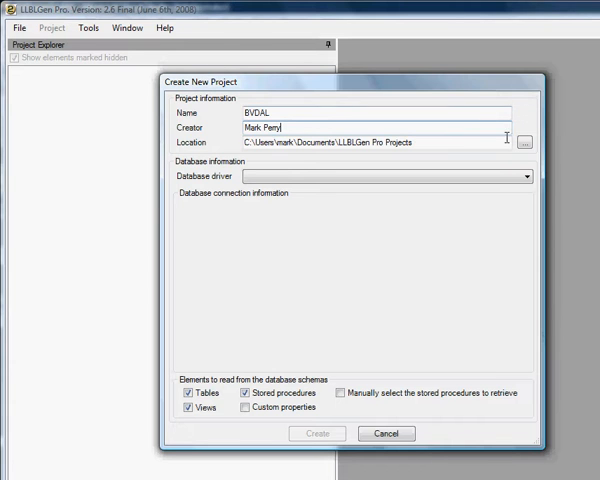
left_click(523, 142)
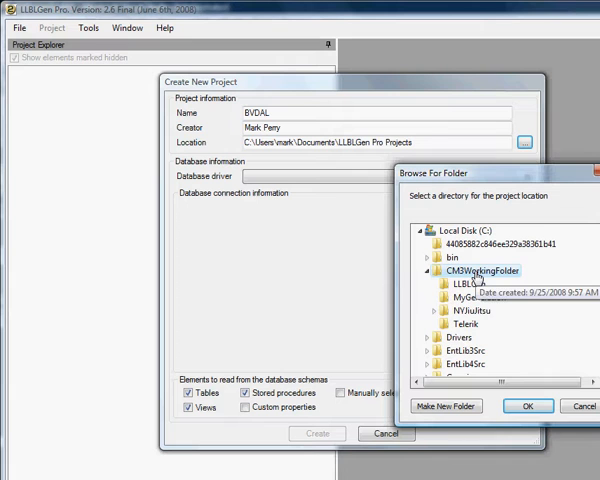
left_click(527, 405)
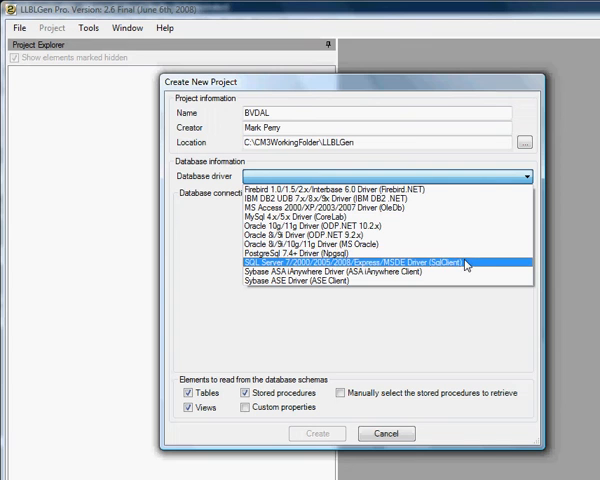
- Use the SQL Server SqlClient driver and create the project from the BVPowerToolV1 catalog
left_click(360, 262)
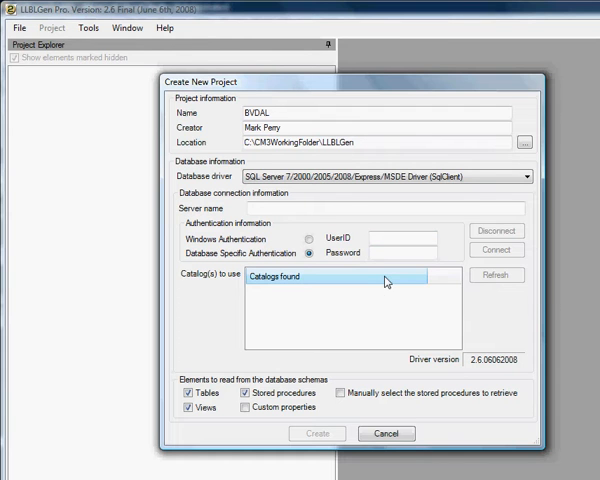
mouse_move(386, 281)
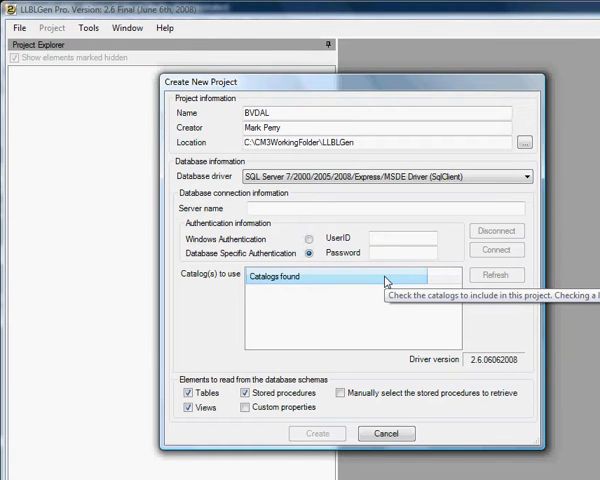
left_click(317, 433)
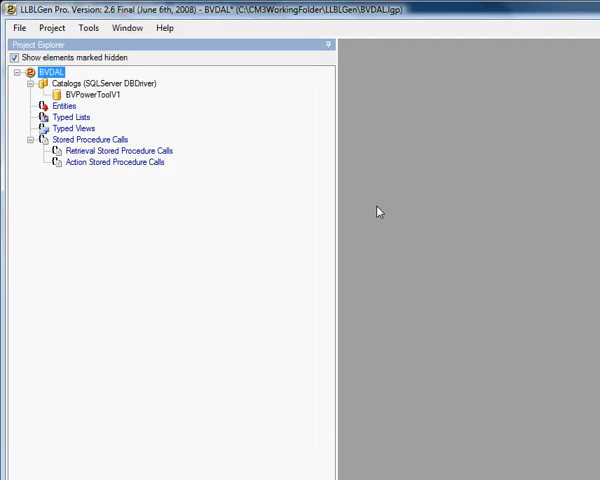
mouse_move(332, 189)
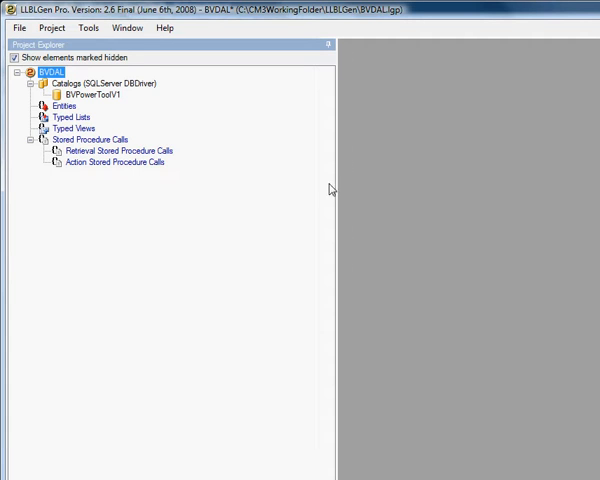
- Add entities for the BvcProduct, Mlb032008, Ncaa032008 and TempData tables, then expand Entities
right_click(62, 105)
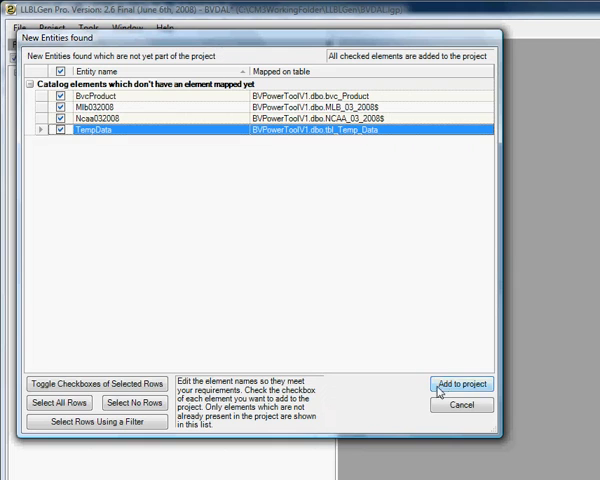
left_click(461, 384)
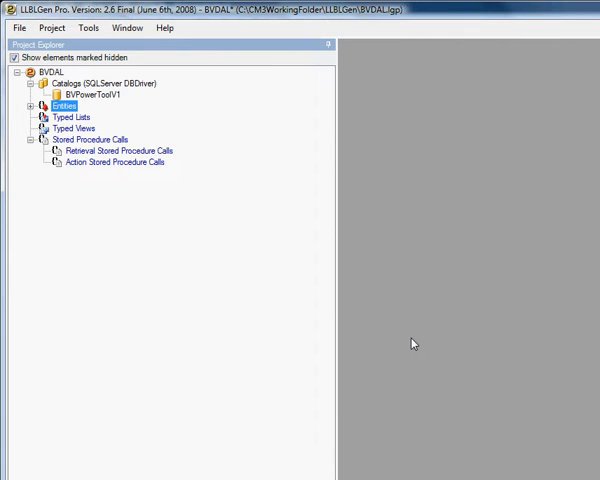
left_click(31, 105)
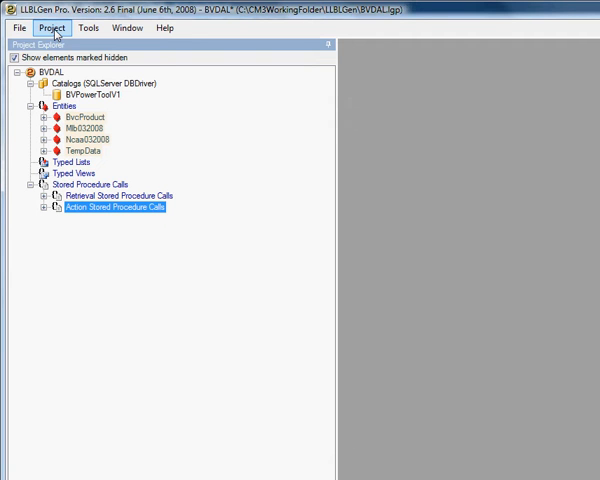
- Set code generation to root namespace BVDAL, .NET 3.5, destination C:\CM3WorkingFolder\BVDAL
left_click(51, 27)
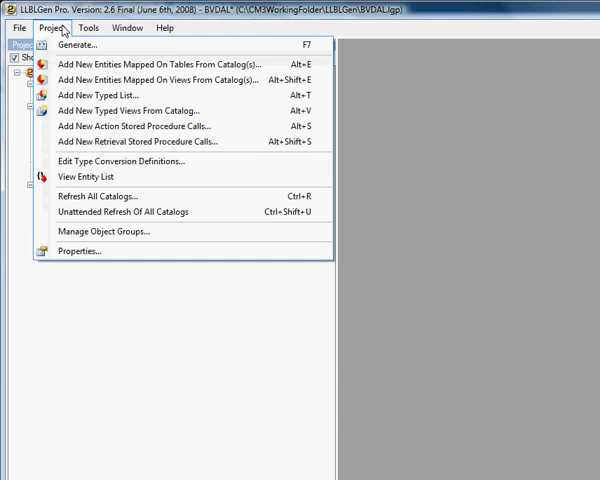
left_click(80, 44)
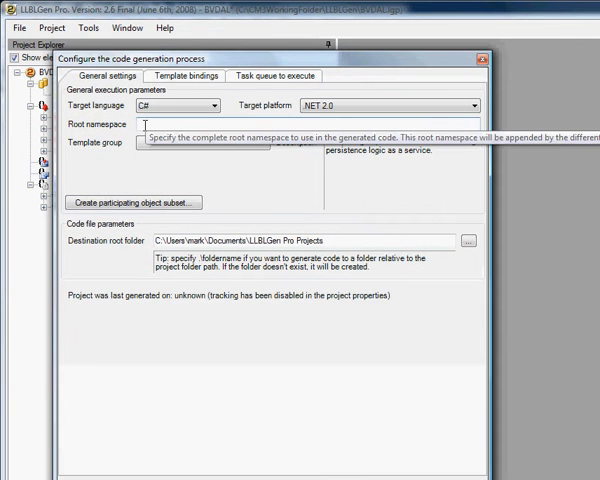
type("BVDAL")
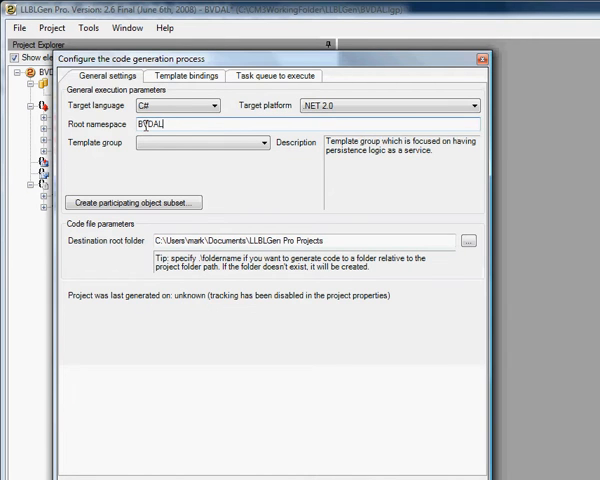
left_click(472, 105)
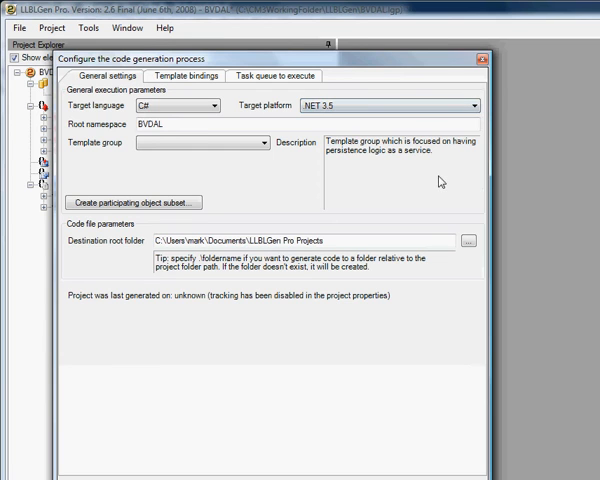
mouse_move(466, 244)
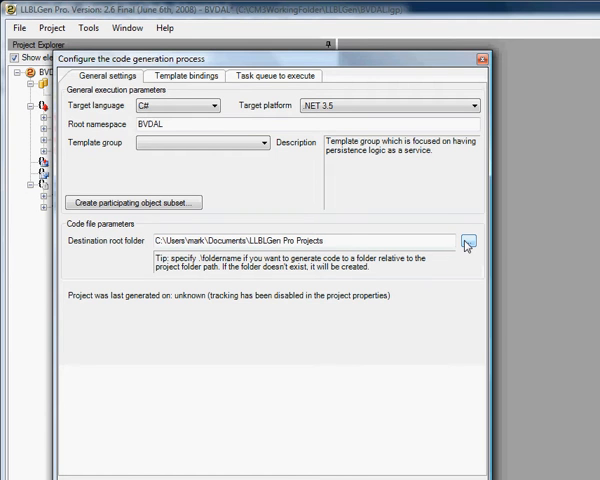
left_click(465, 242)
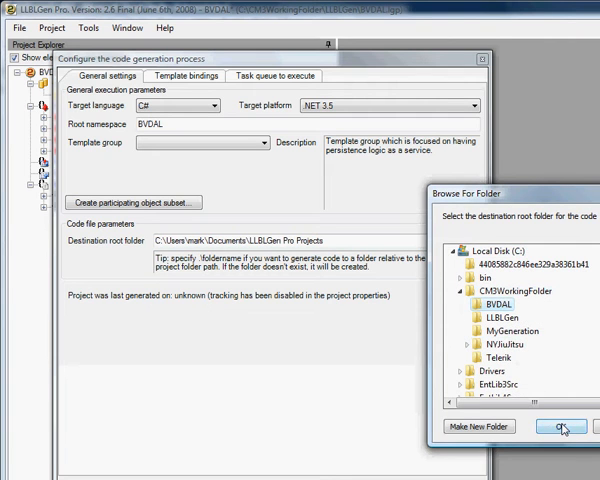
left_click(562, 427)
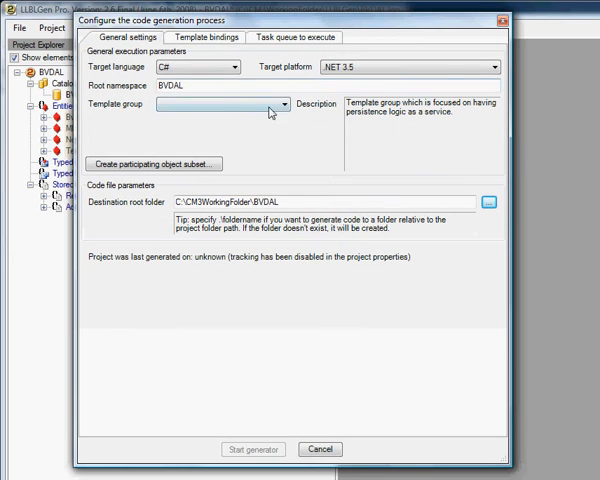
- Generate code with the SelfServicing template group and close the results log
left_click(275, 104)
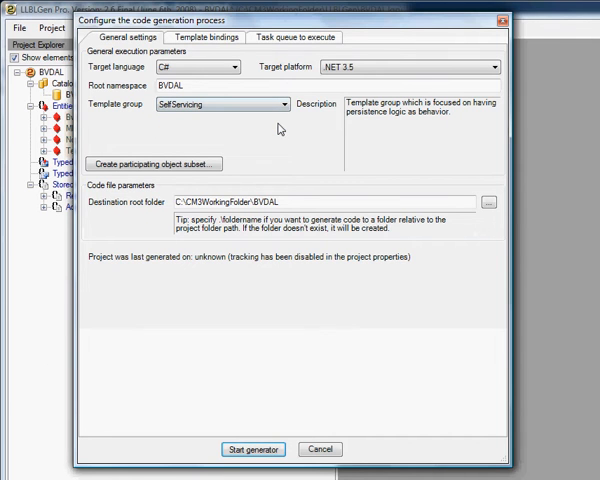
mouse_move(252, 449)
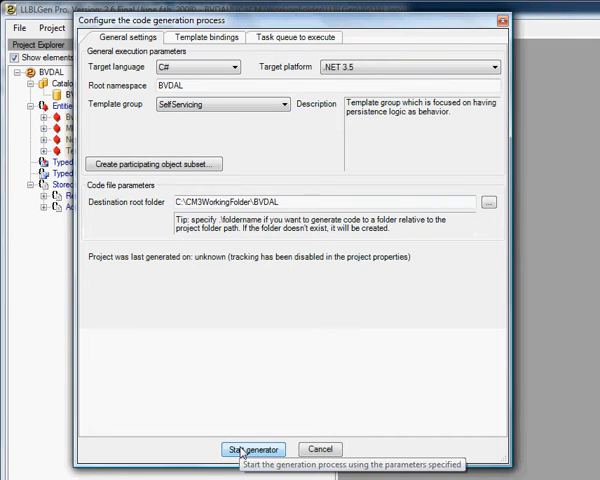
left_click(253, 448)
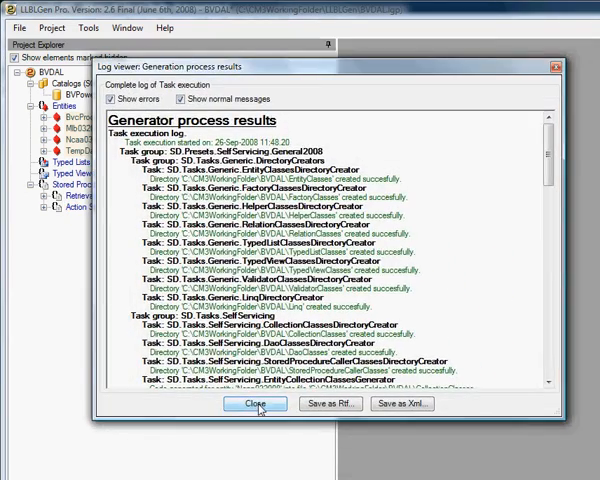
left_click(12, 27)
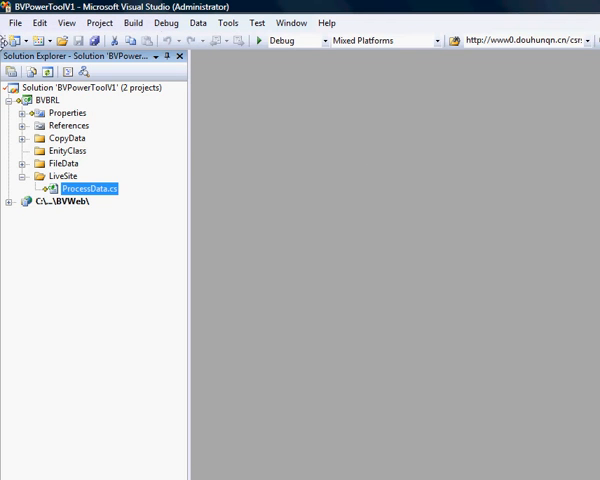
- Add the existing BVDAL project from its folder to the solution, accepting the source control warning
left_click(93, 88)
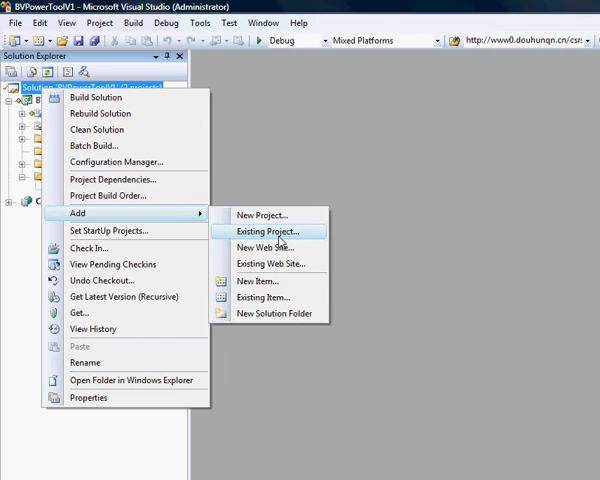
left_click(266, 231)
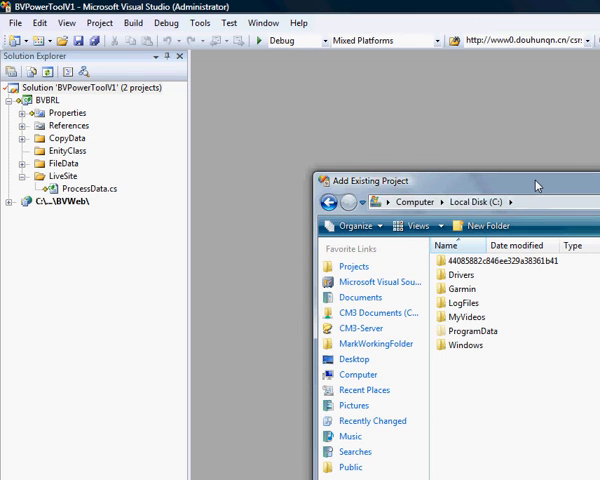
mouse_move(533, 188)
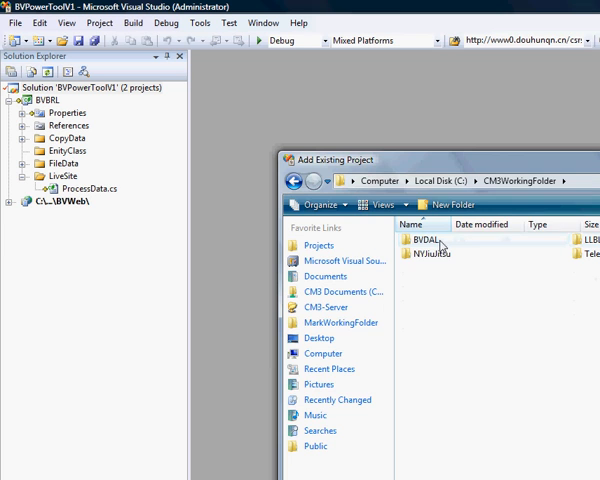
double_click(417, 240)
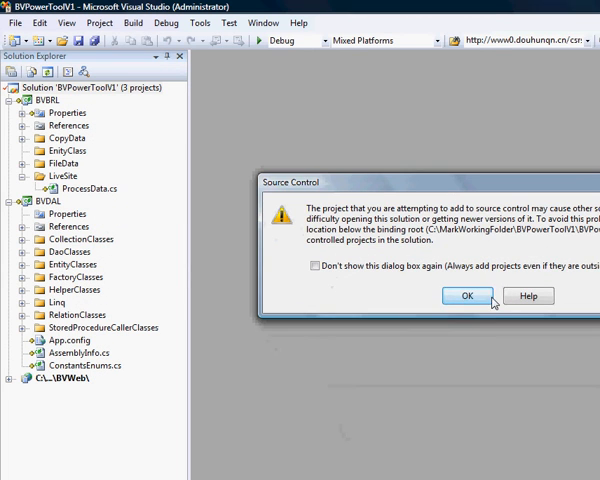
left_click(466, 295)
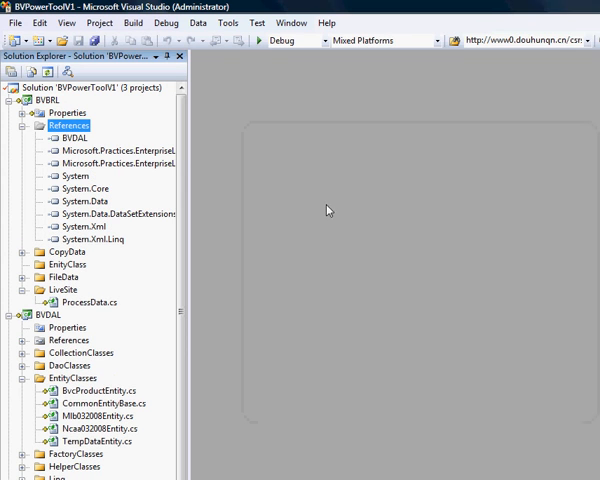
- Collapse BVBRL's References and start renaming BvcProductEntity.cs in BVDAL's EntityClasses
left_click(24, 125)
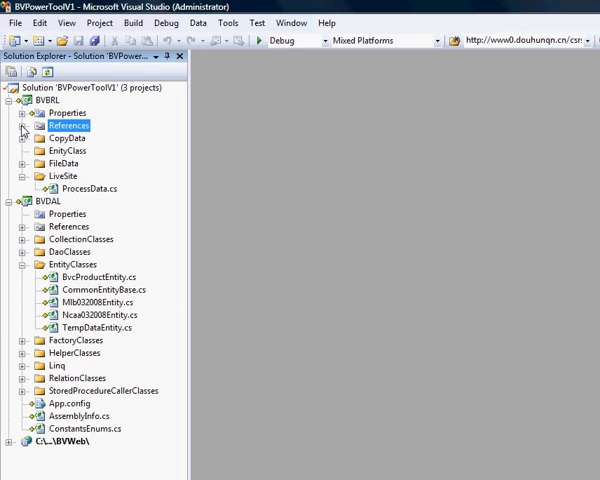
left_click(66, 150)
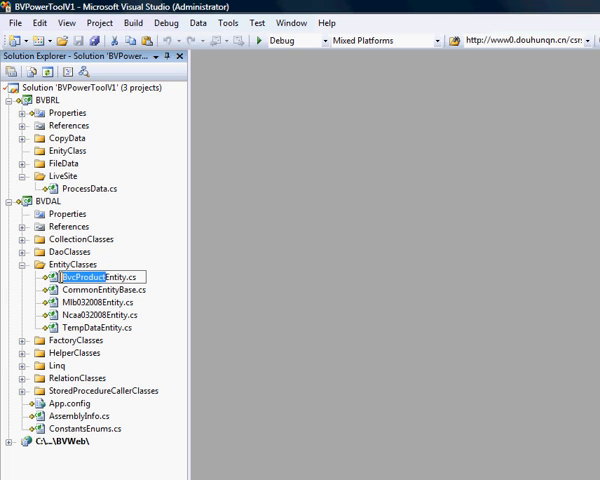
- Add class BvcProduct to BVBRL's EntityClass folder and type ': BVDAL.' after its declaration
right_click(80, 150)
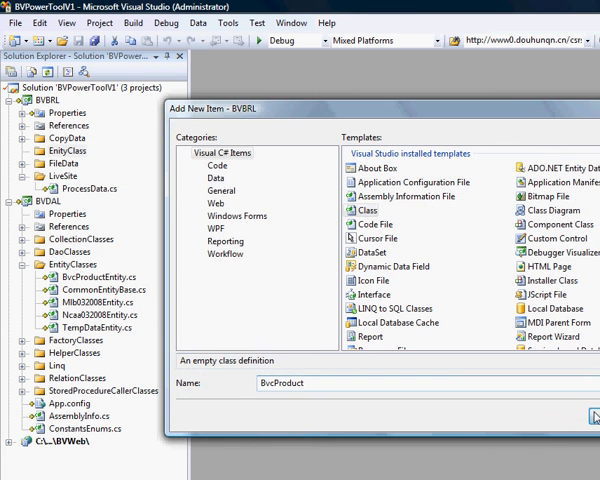
left_click(585, 418)
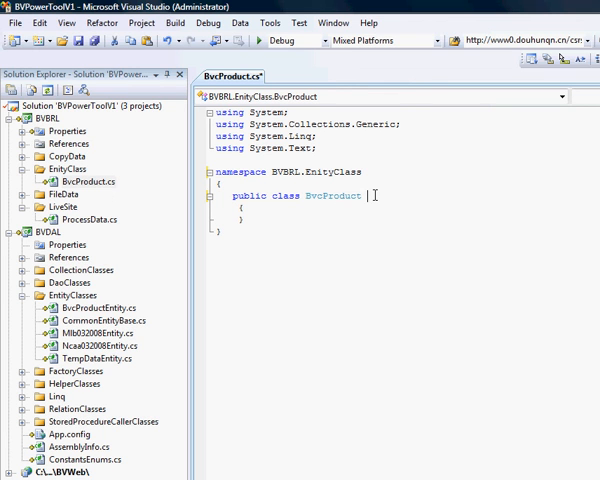
type(":")
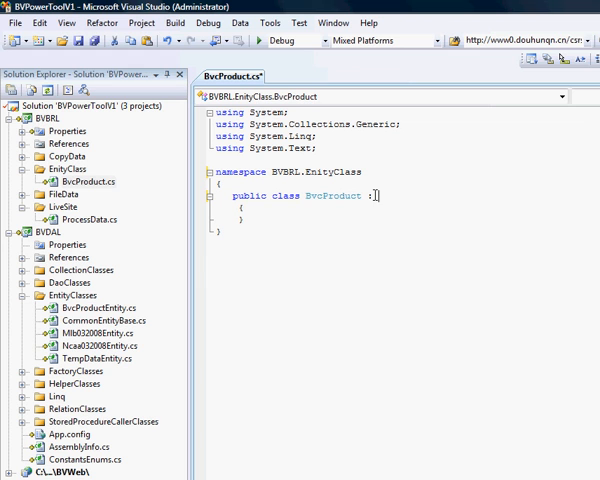
type("BVDAL")
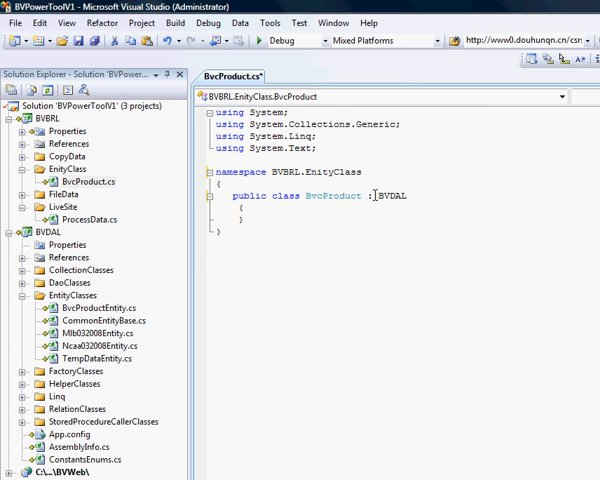
type(".")
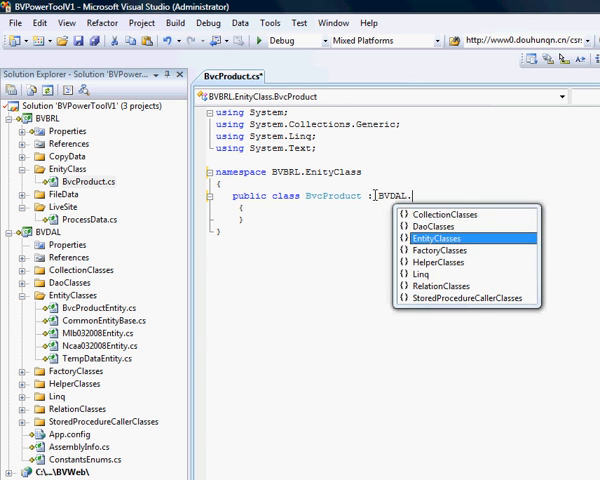